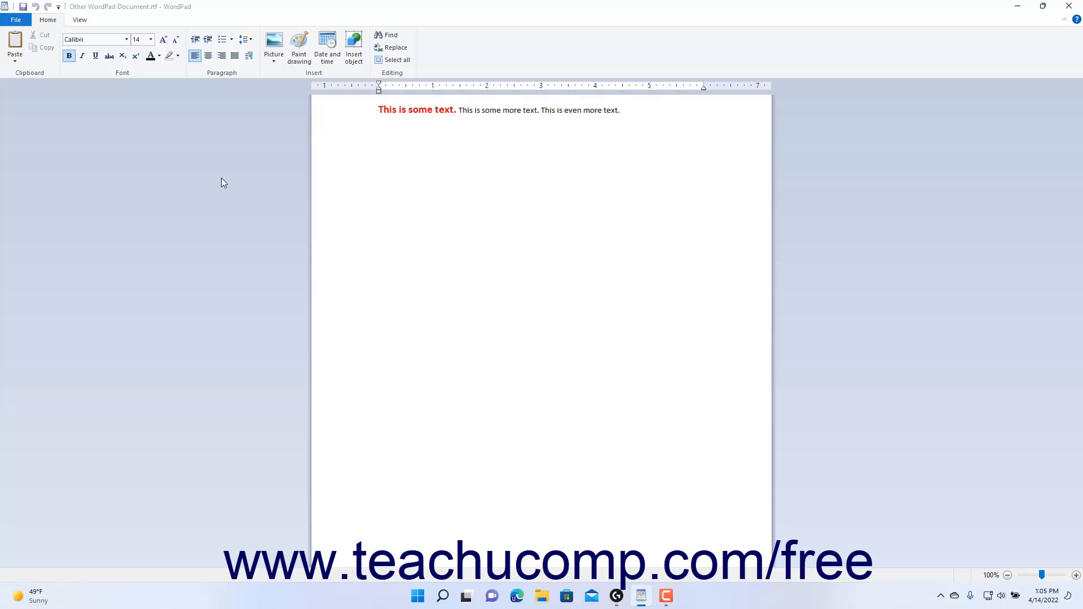
{"action": "mouse_move", "coordinate": [15, 20]}
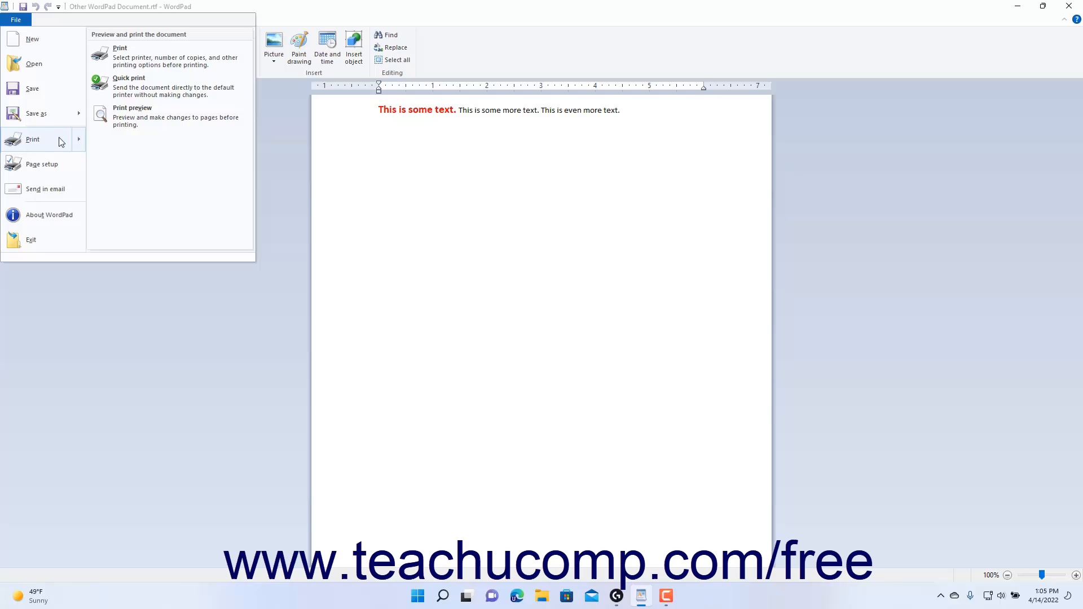
{"action": "mouse_move", "coordinate": [126, 146]}
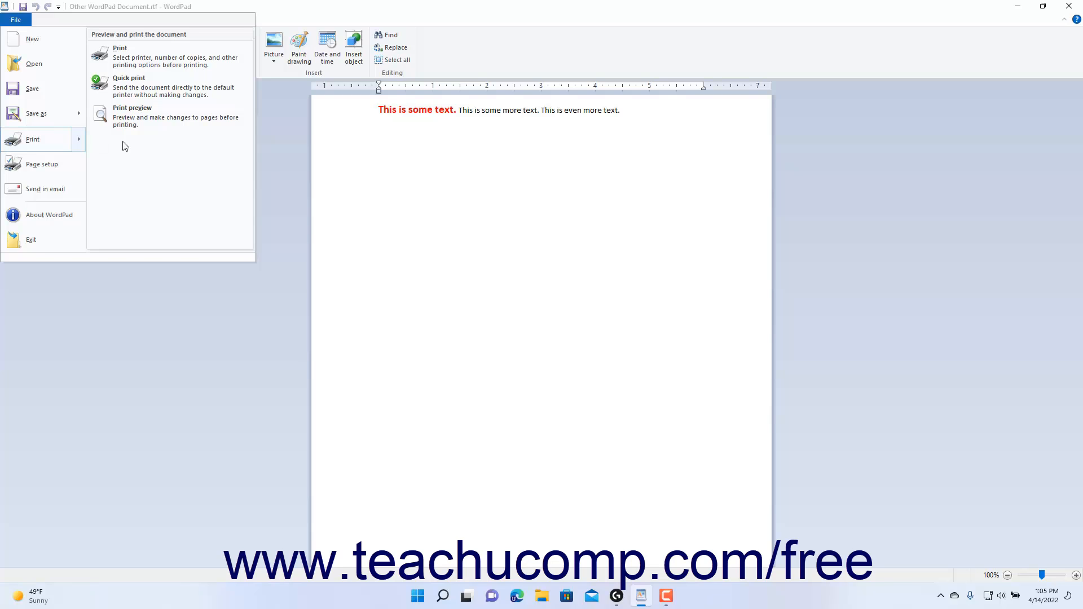
{"action": "mouse_move", "coordinate": [153, 124]}
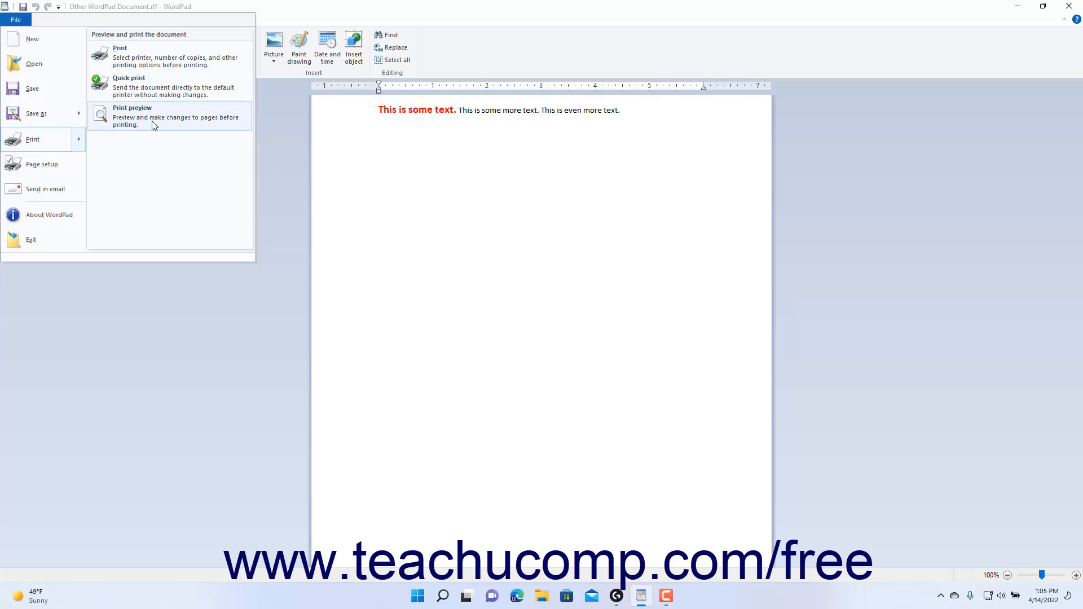
- Preview the document for printing and show it as one complete page
{"action": "left_click", "coordinate": [132, 116]}
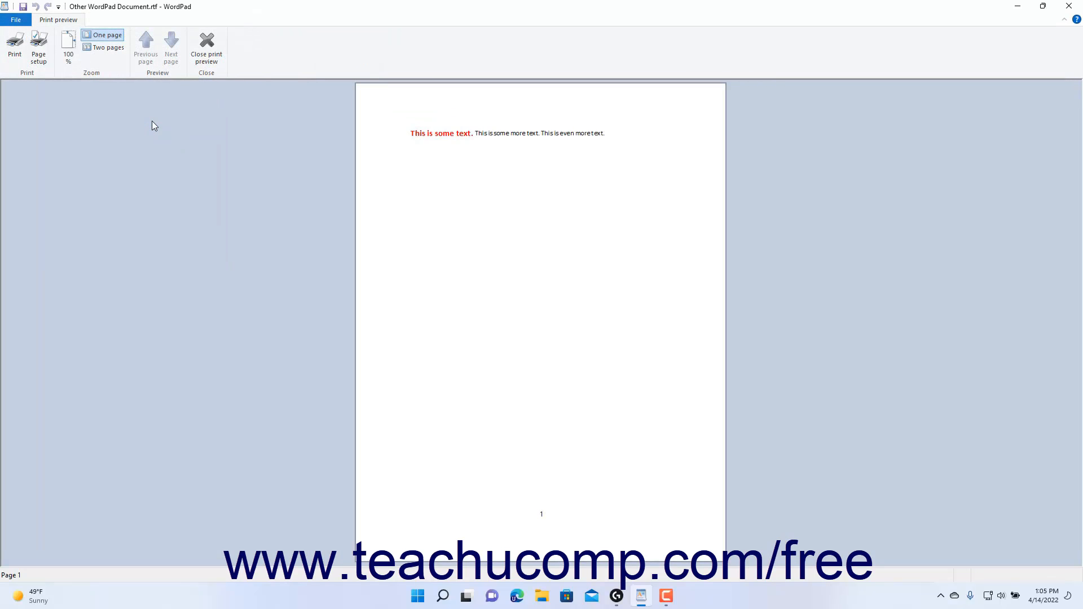
{"action": "mouse_move", "coordinate": [433, 138]}
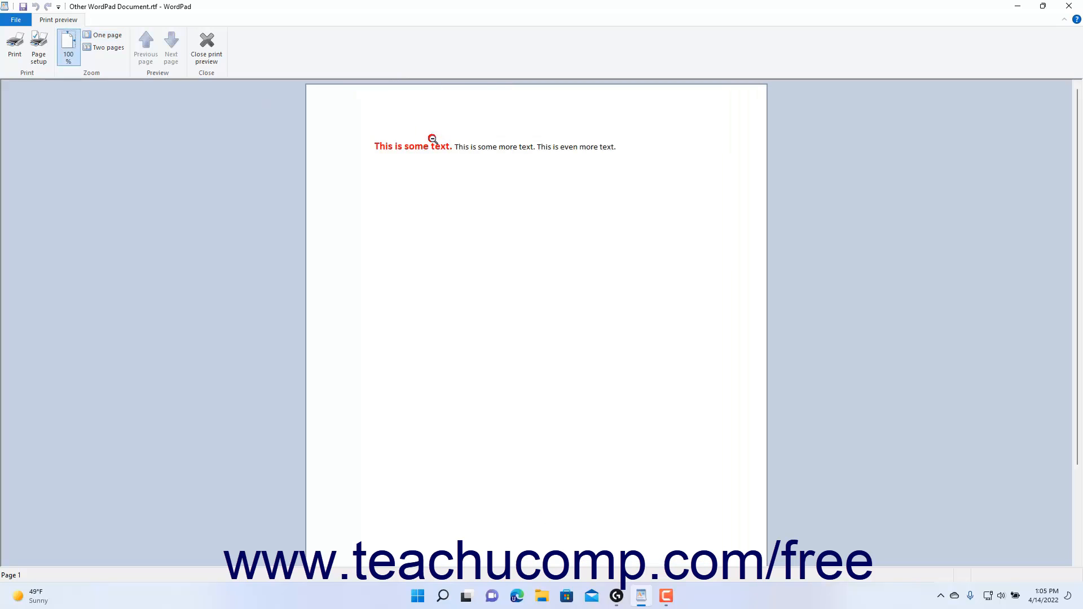
{"action": "left_click", "coordinate": [106, 35]}
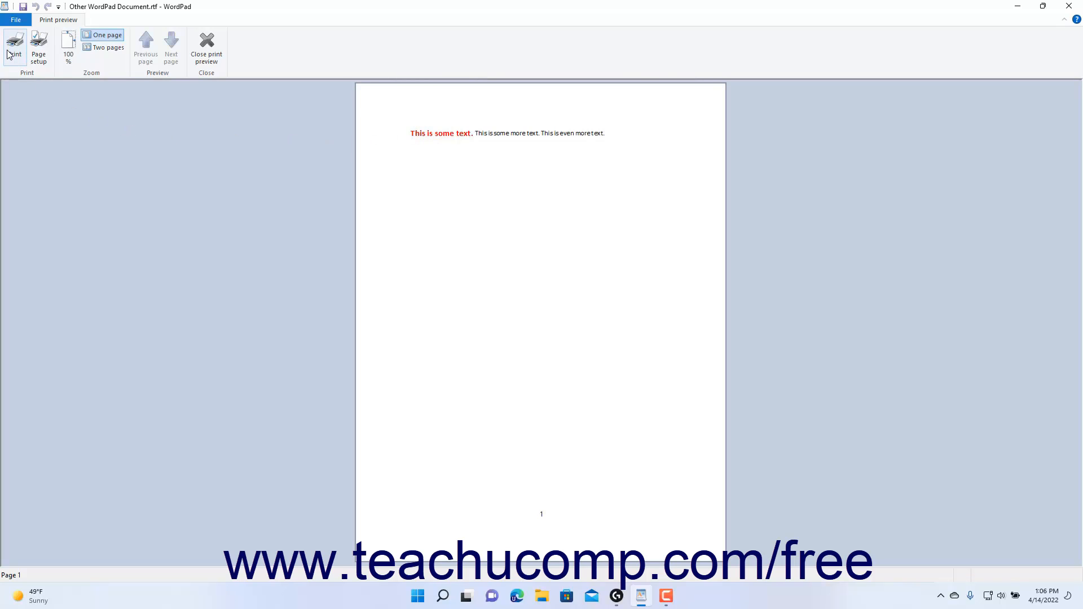
{"action": "mouse_move", "coordinate": [13, 43]}
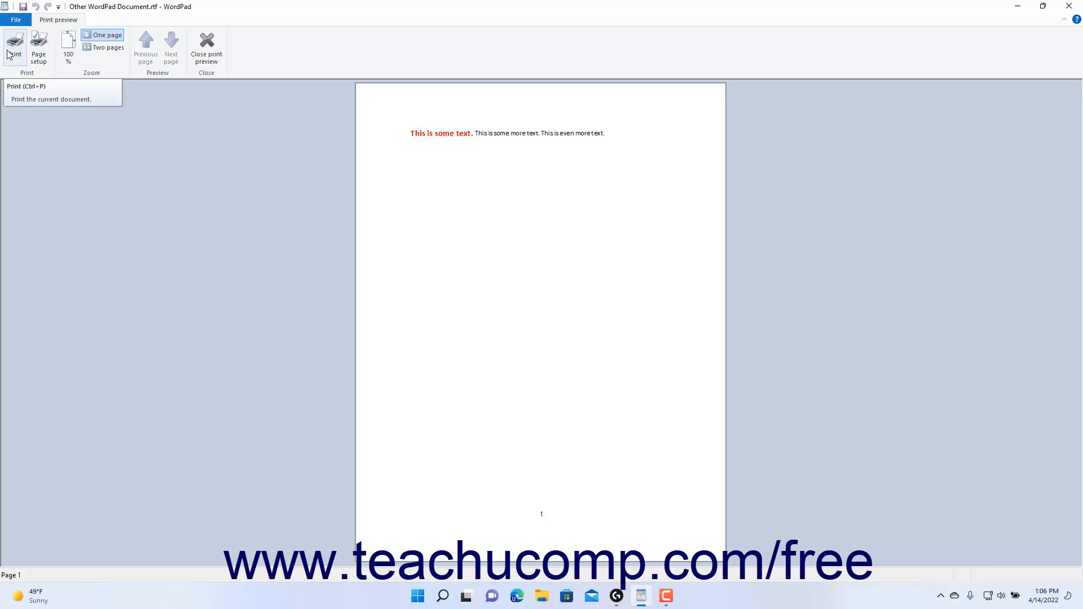
- Bring up the Print dialog listing printers, page range and copies
{"action": "left_click", "coordinate": [14, 42]}
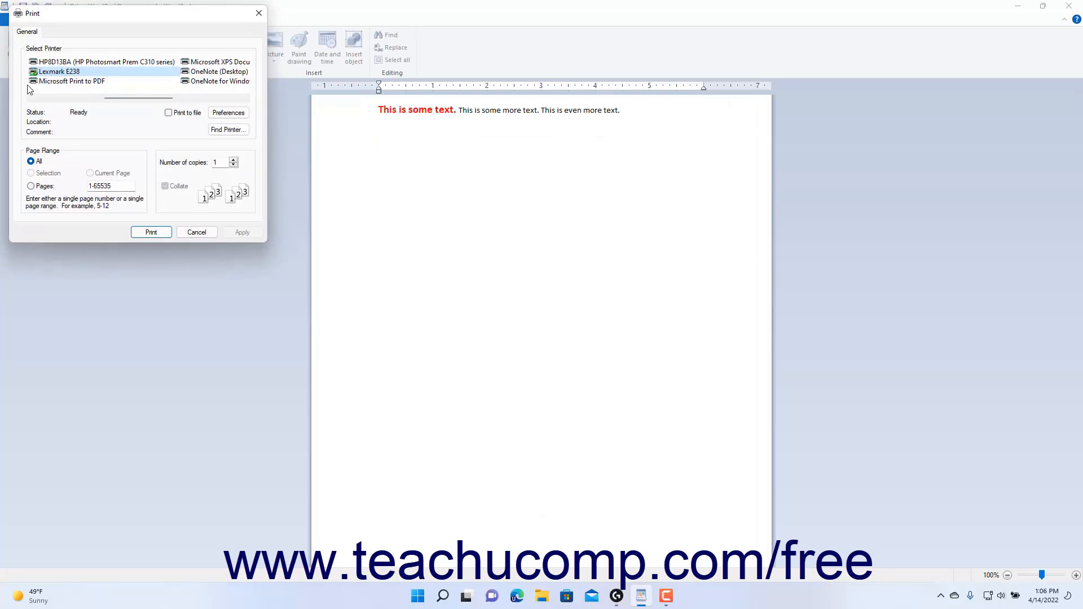
{"action": "mouse_move", "coordinate": [59, 72]}
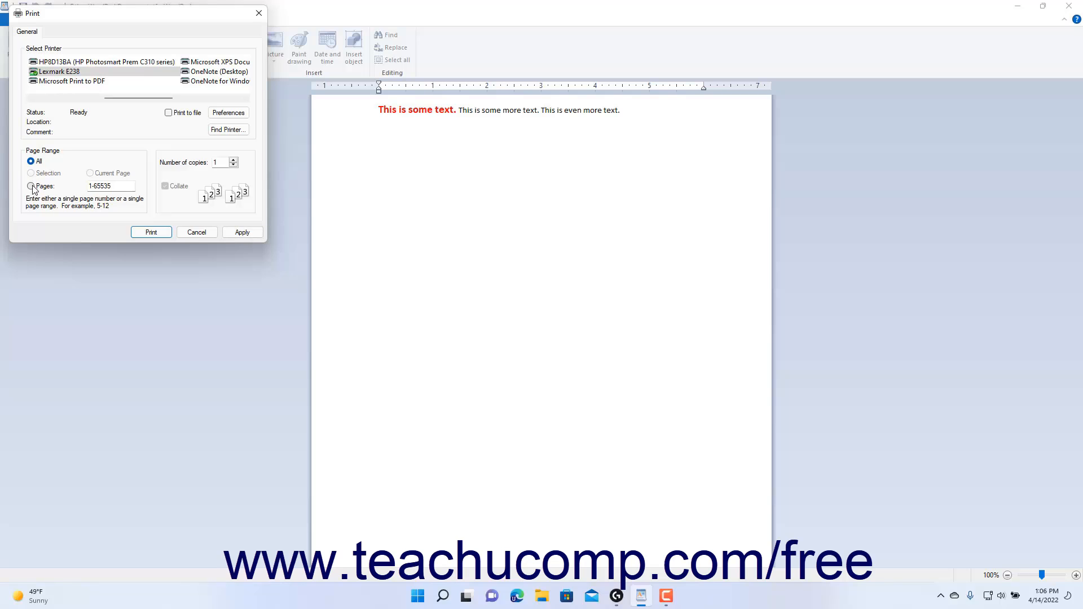
{"action": "left_click", "coordinate": [31, 188]}
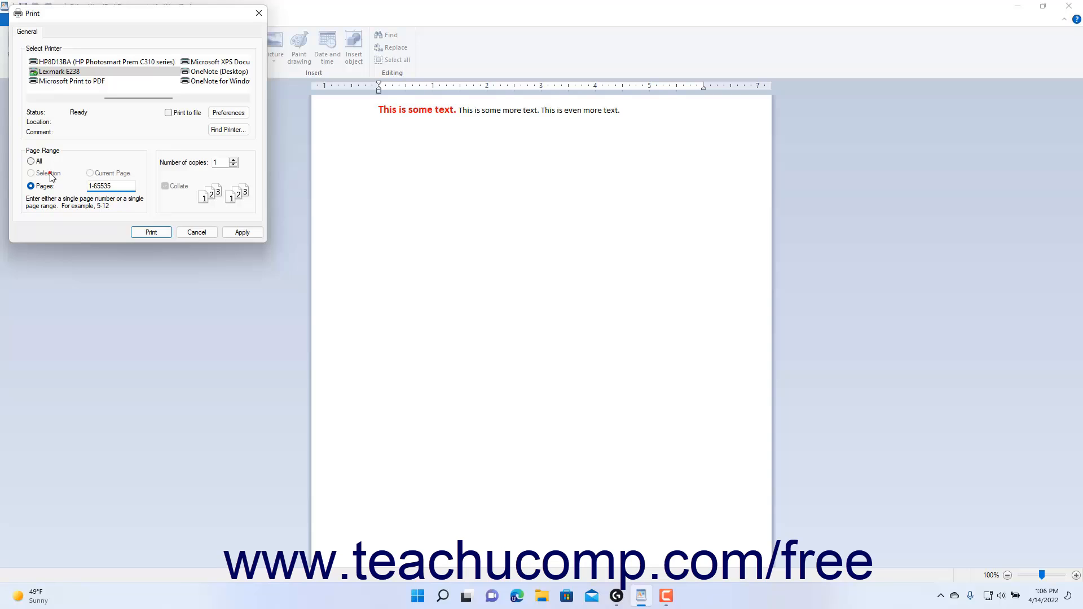
{"action": "left_click", "coordinate": [110, 186]}
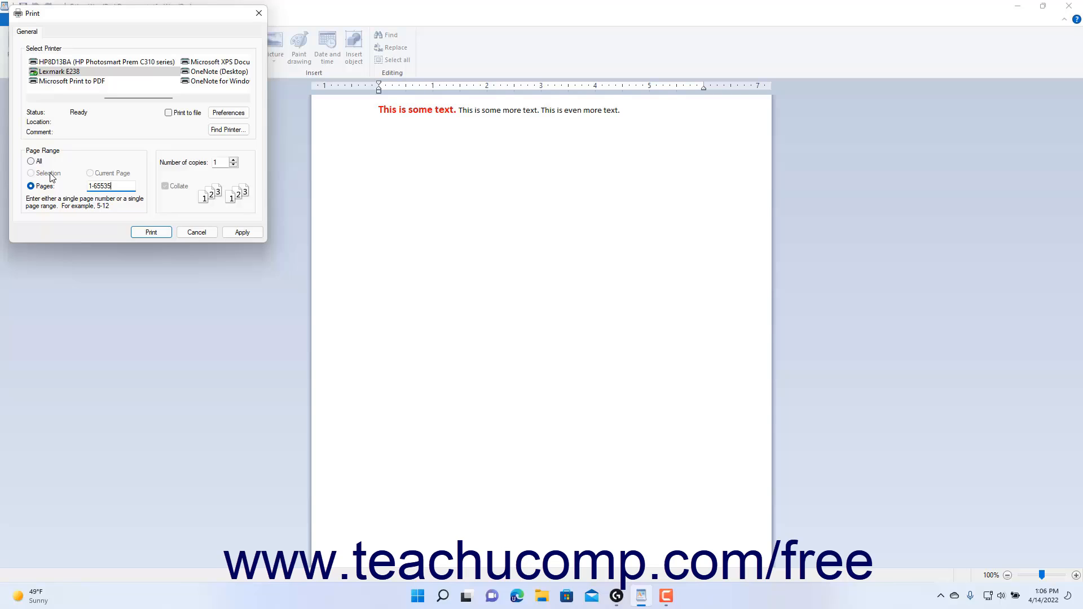
{"action": "mouse_move", "coordinate": [35, 161]}
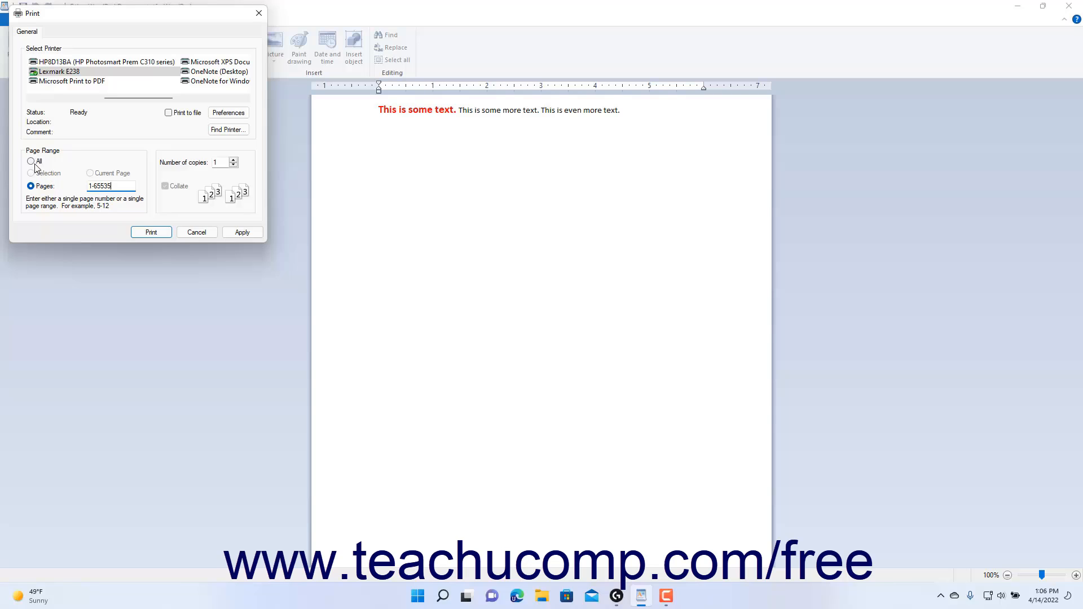
{"action": "left_click", "coordinate": [31, 161]}
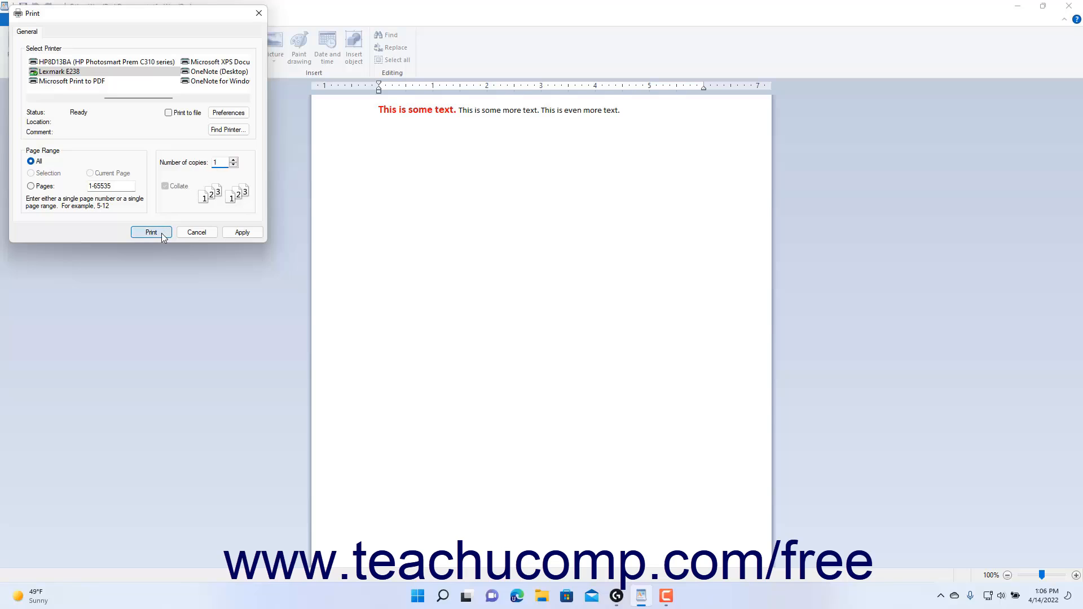
{"action": "left_click", "coordinate": [221, 161]}
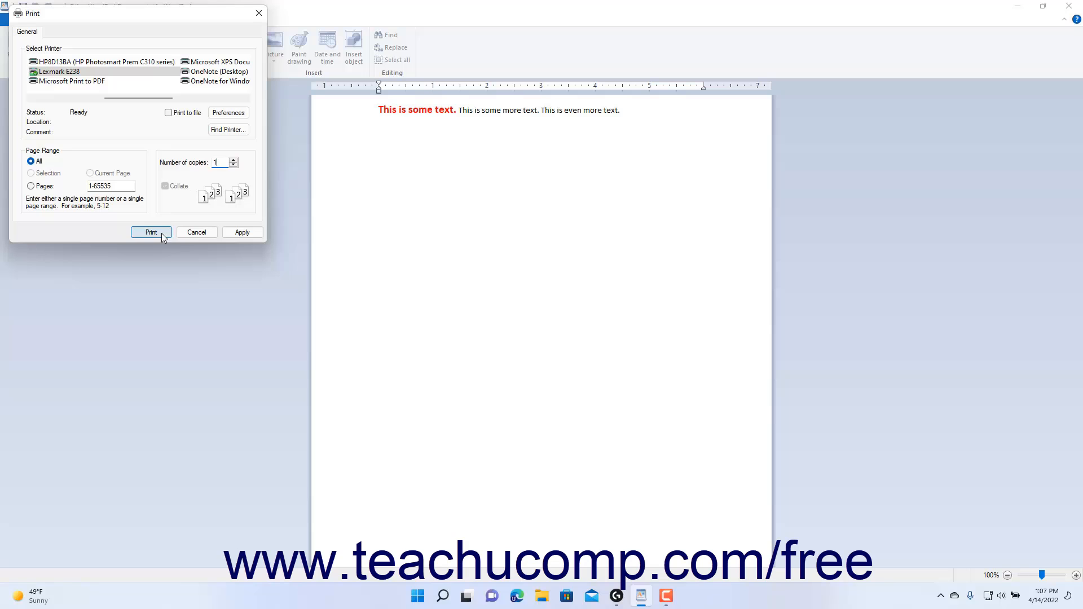